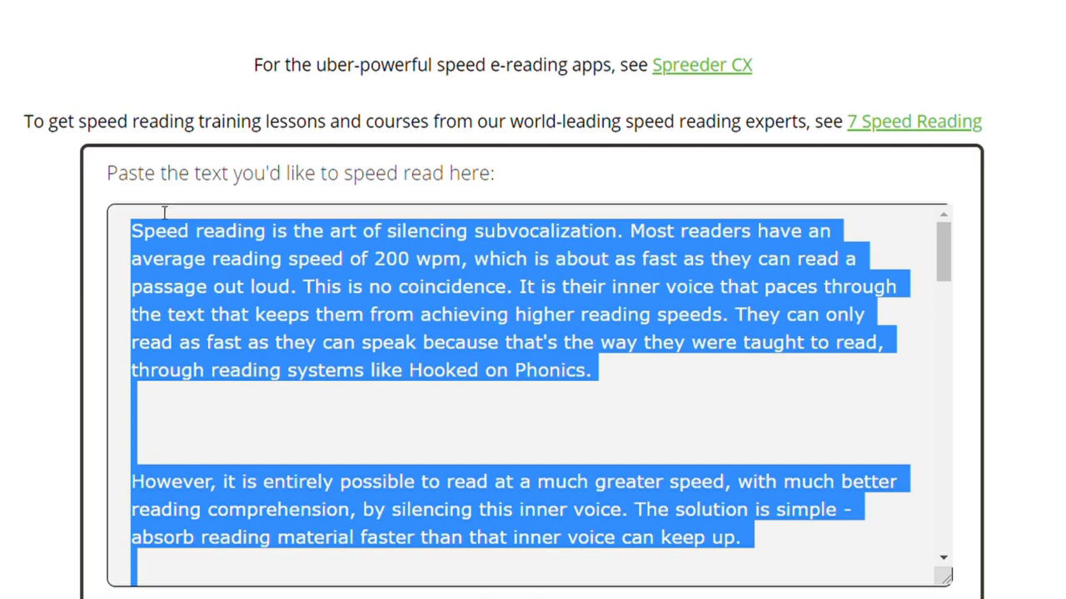
{"action": "mouse_move", "coordinate": [324, 187]}
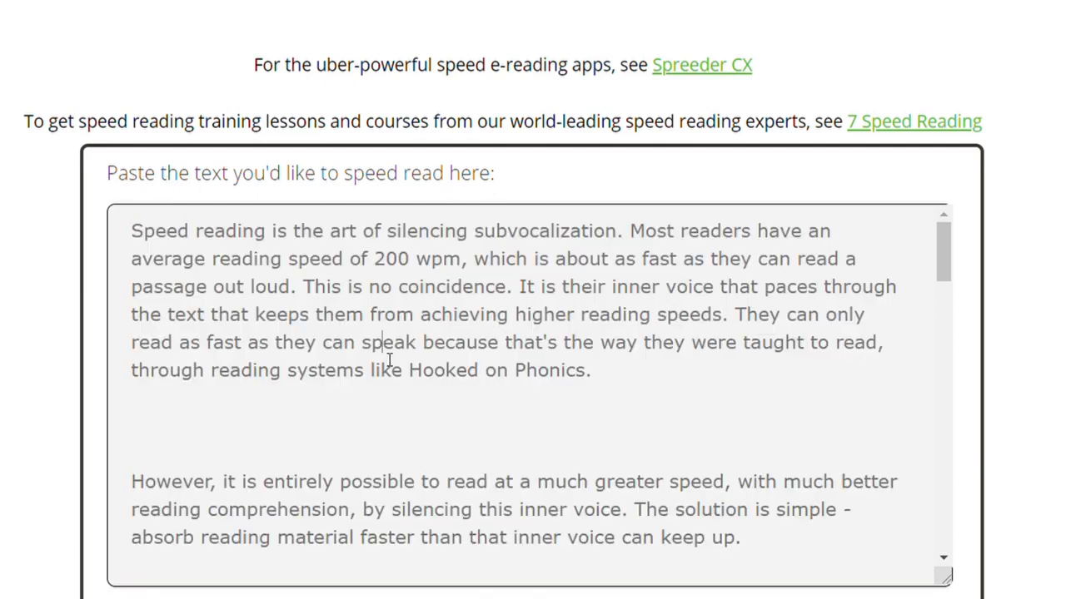
Replace the article with 'Please subscribe to my channel and follow me on Instagram, facebook, and twitter'.
{"action": "left_click_drag", "start_coordinate": [131, 230], "coordinate": [315, 342]}
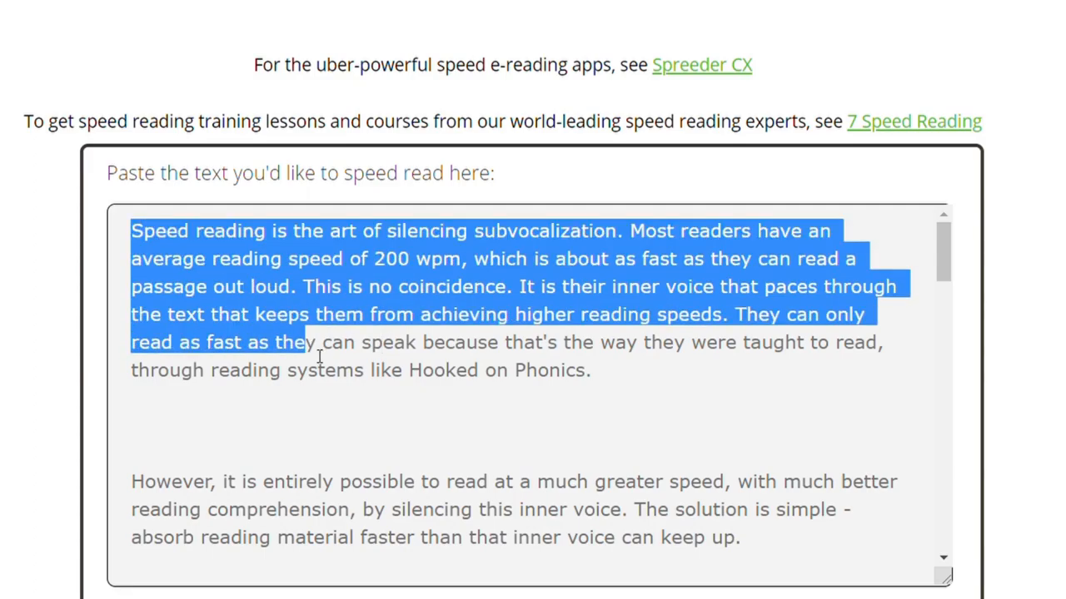
{"action": "scroll", "scroll_direction": "down", "scroll_amount": 3}
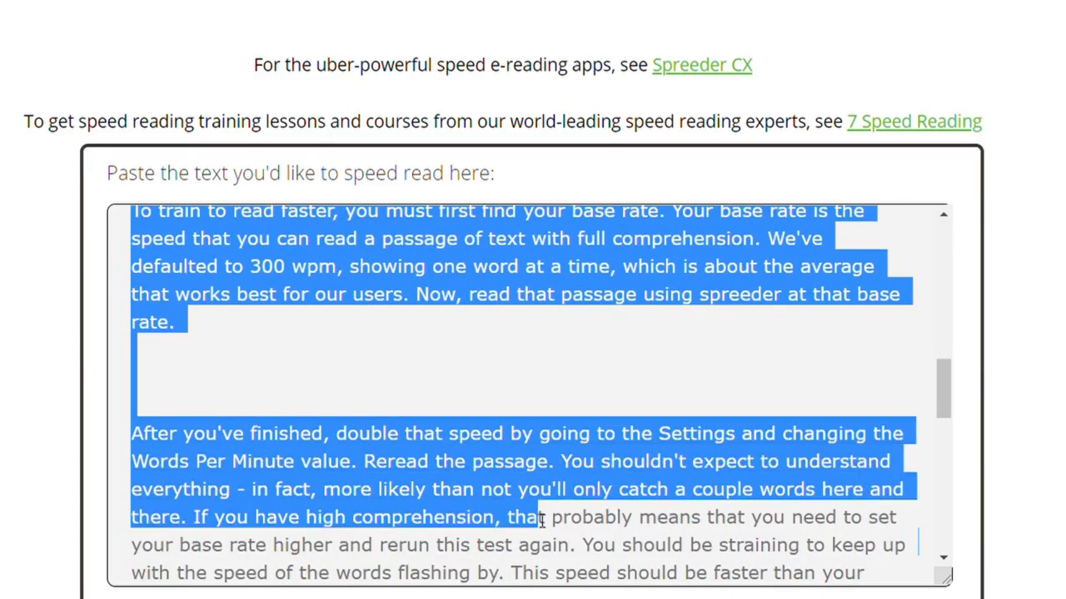
{"action": "scroll", "scroll_direction": "down", "scroll_amount": 3}
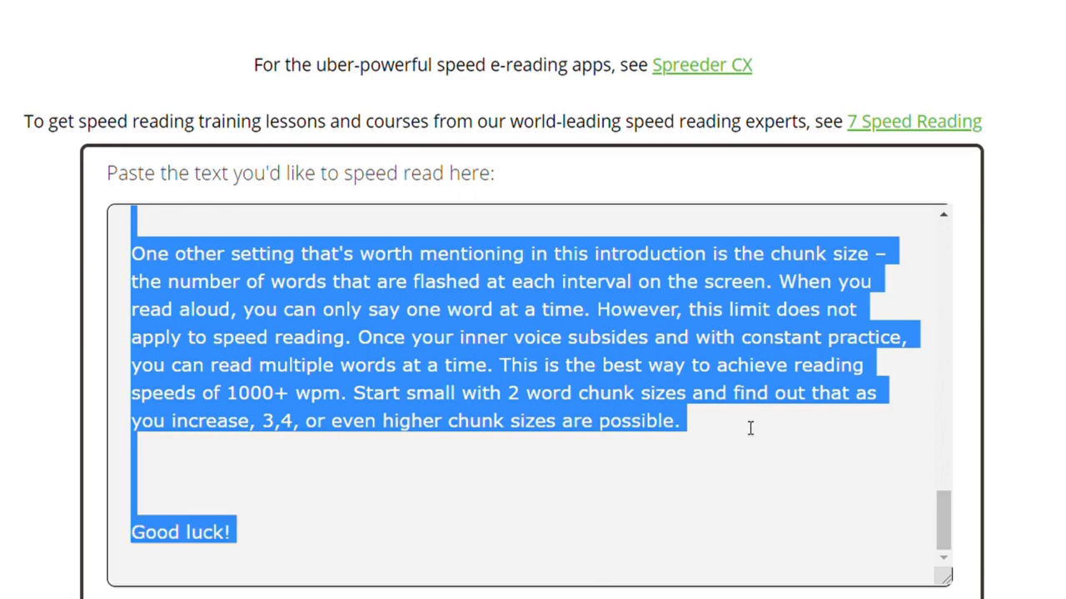
{"action": "scroll", "scroll_direction": "up", "scroll_amount": 3}
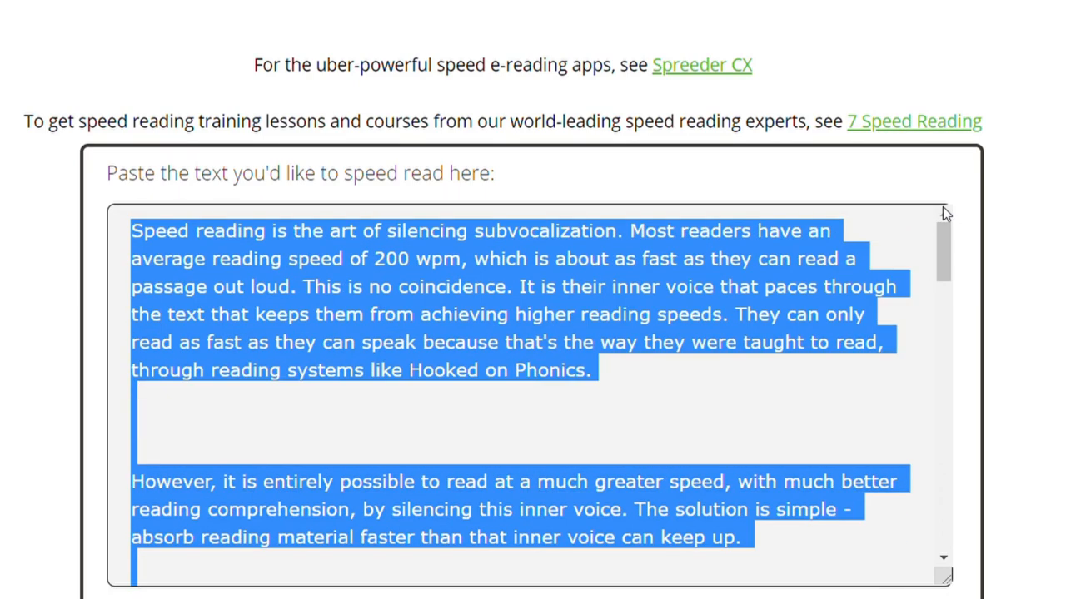
{"action": "type", "text": "Please su"}
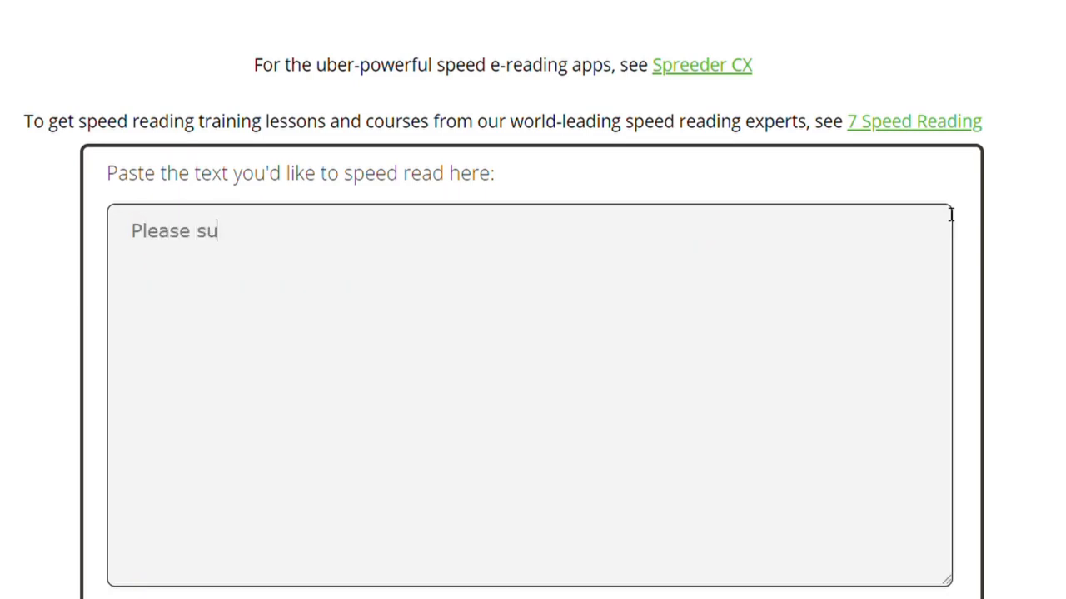
{"action": "type", "text": "bscribe to my"}
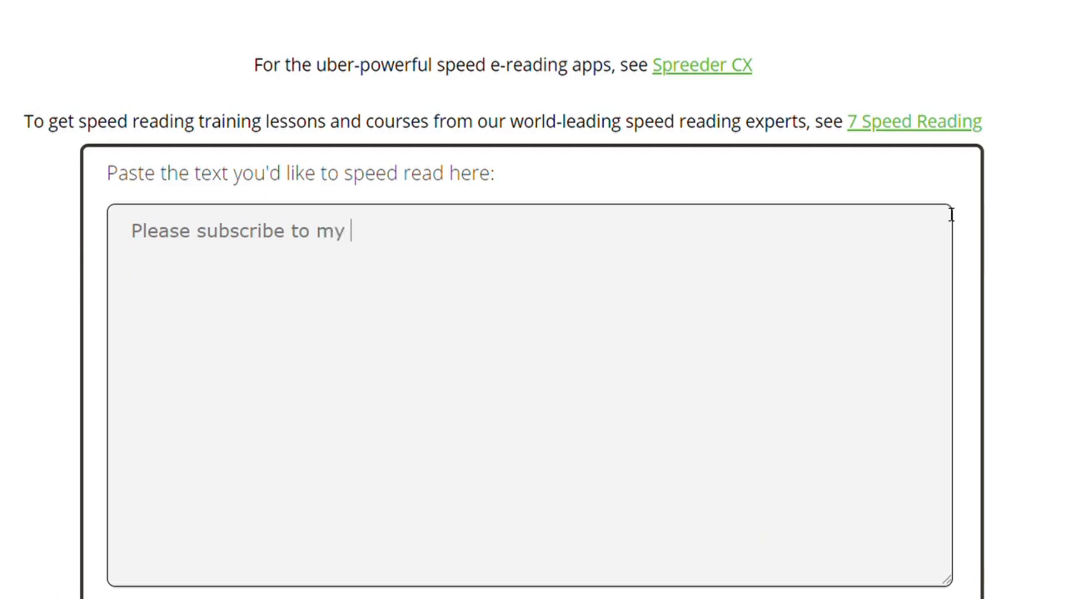
{"action": "type", "text": "channel and fol"}
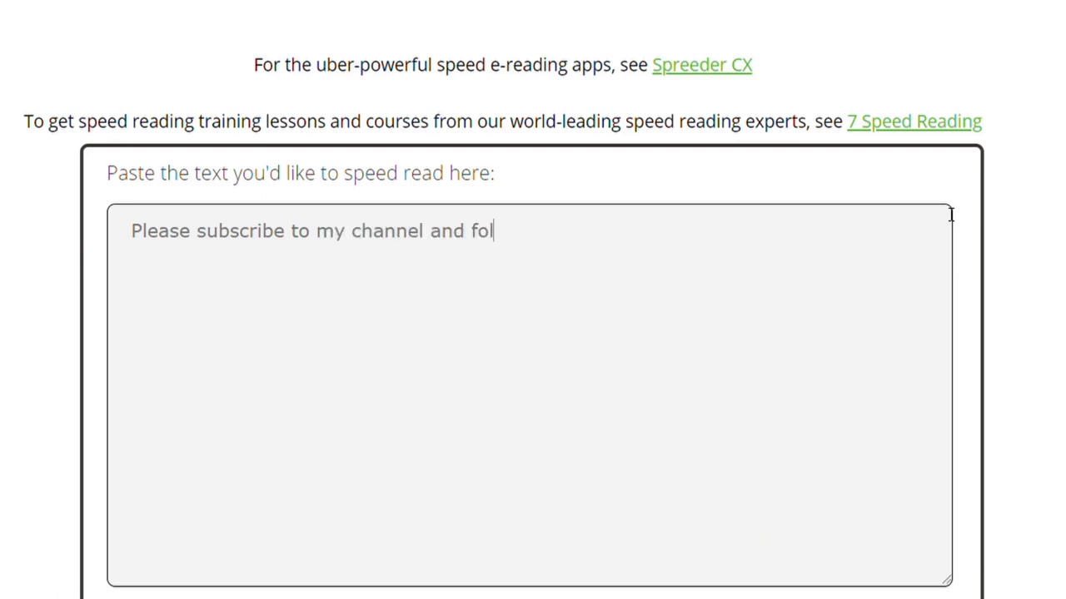
{"action": "type", "text": "low me"}
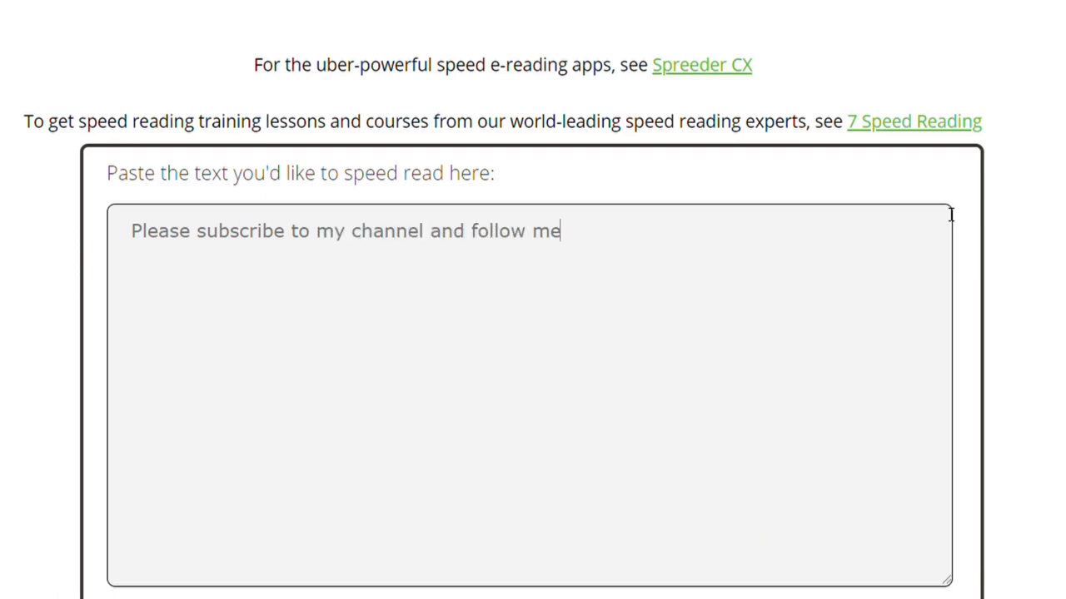
{"action": "type", "text": "on Instagr"}
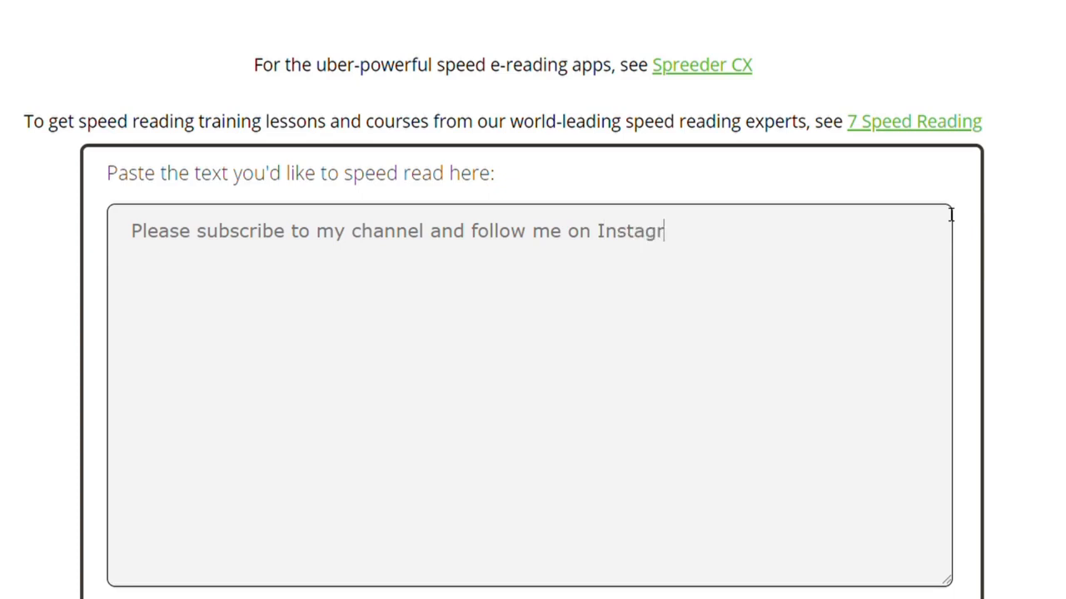
{"action": "type", "text": "am, facebok"}
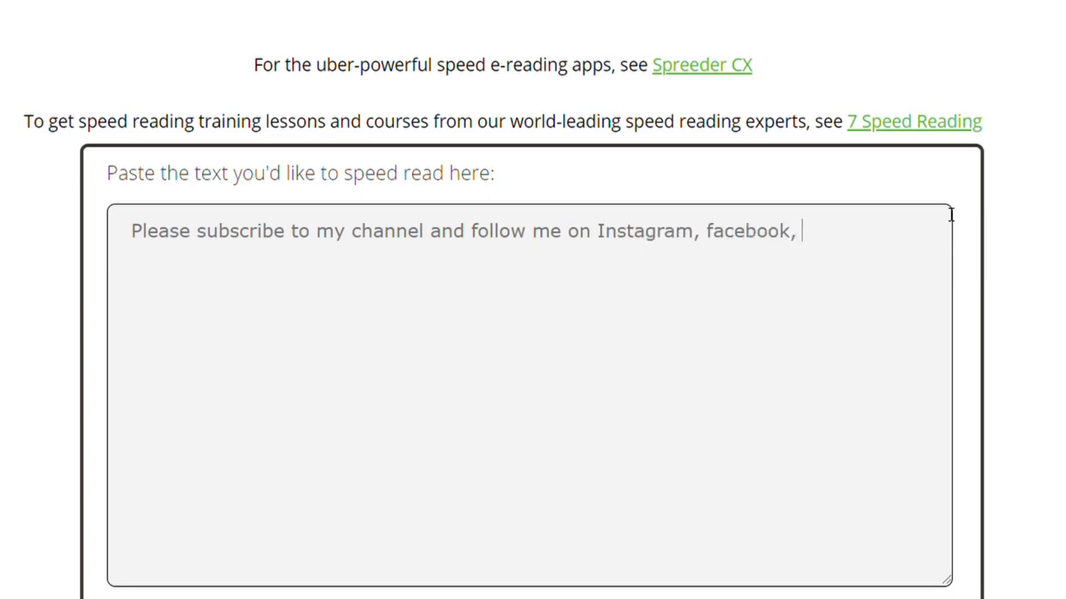
{"action": "type", "text": "and twitter"}
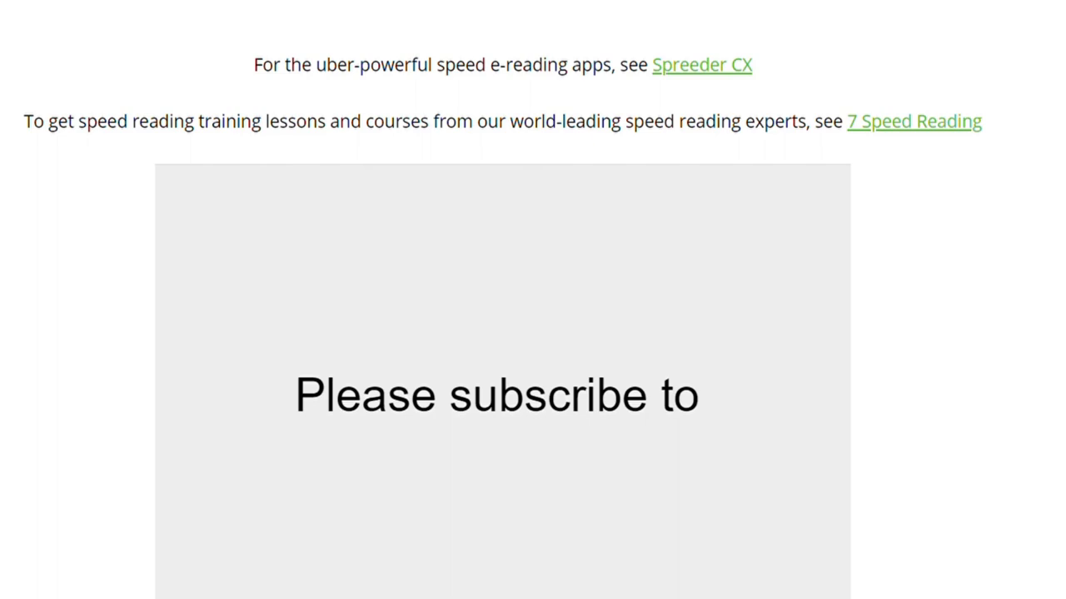
{"action": "mouse_move", "coordinate": [952, 341]}
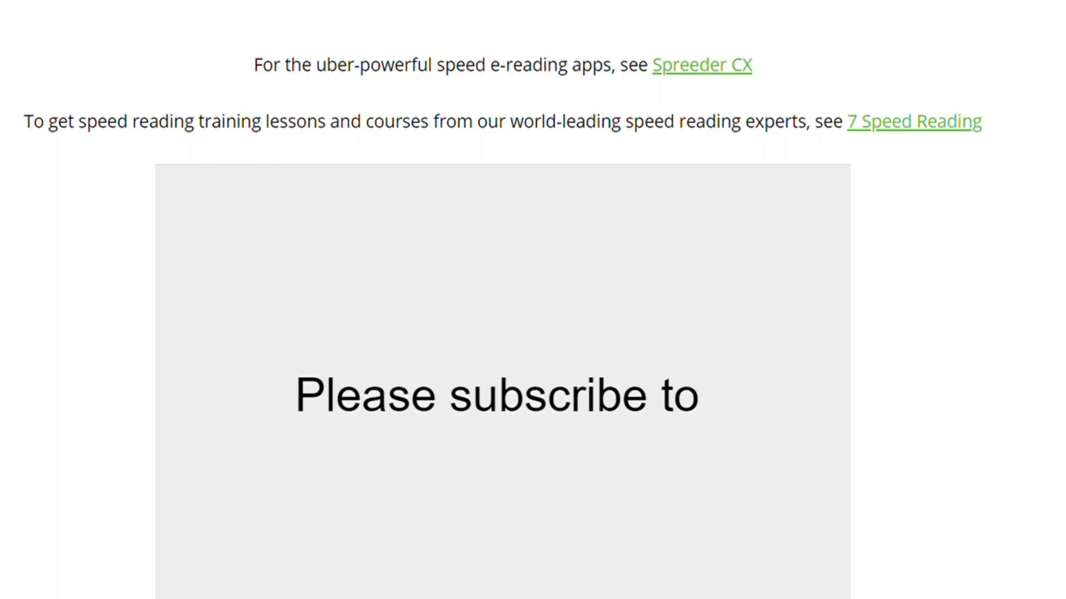
Scroll to the reader showing 'Please subscribe to', 14 words at 250 wpm.
{"action": "scroll", "scroll_direction": "down", "scroll_amount": 3}
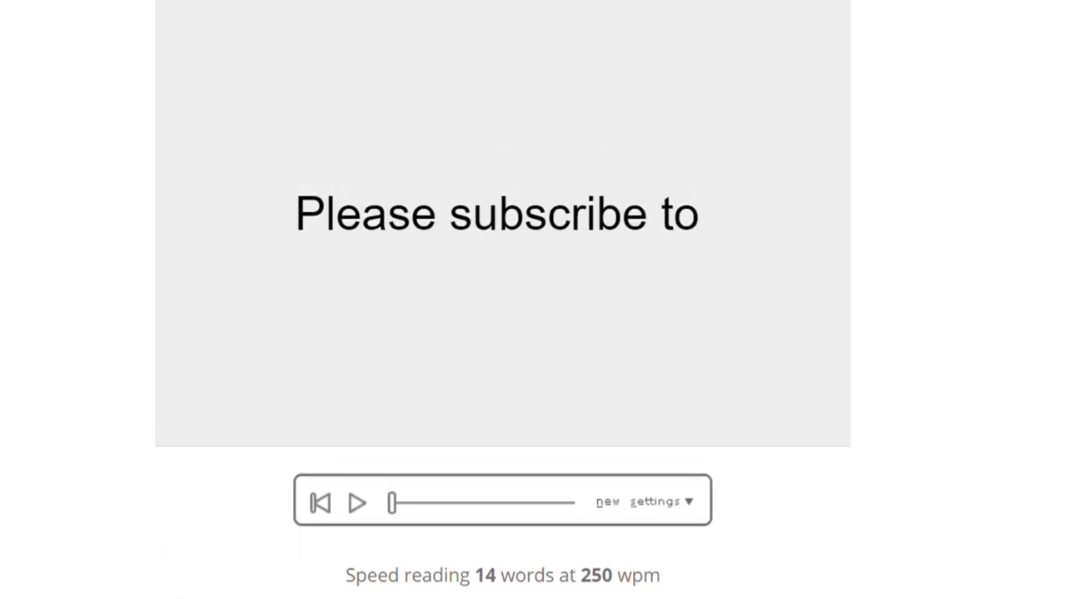
{"action": "scroll", "scroll_direction": "down", "scroll_amount": 3}
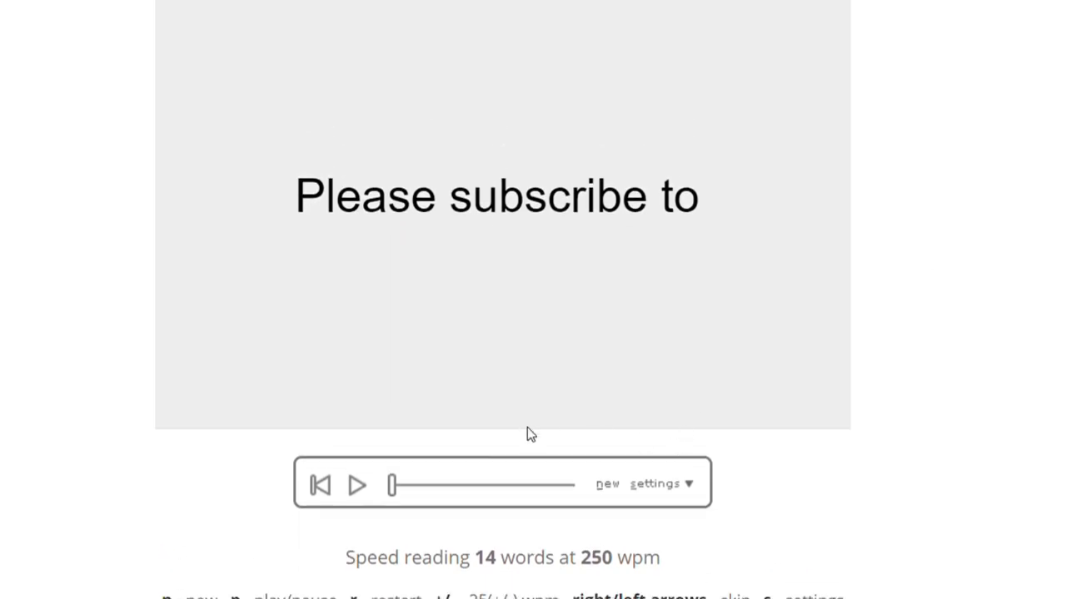
{"action": "mouse_move", "coordinate": [657, 485]}
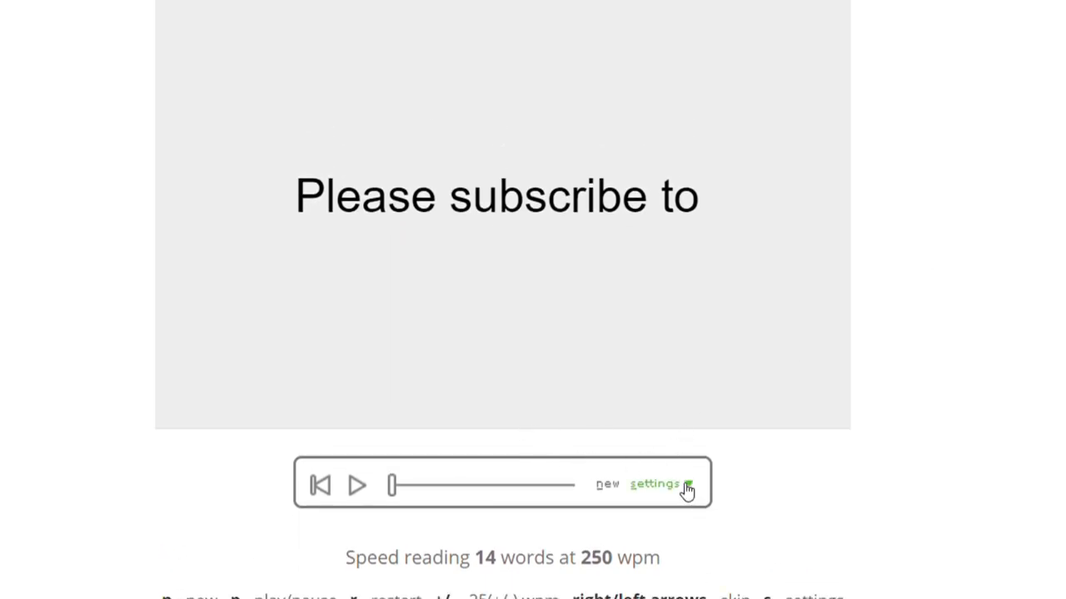
In reader settings, set the speed to 500 wpm and the background to light cyan.
{"action": "left_click", "coordinate": [658, 484]}
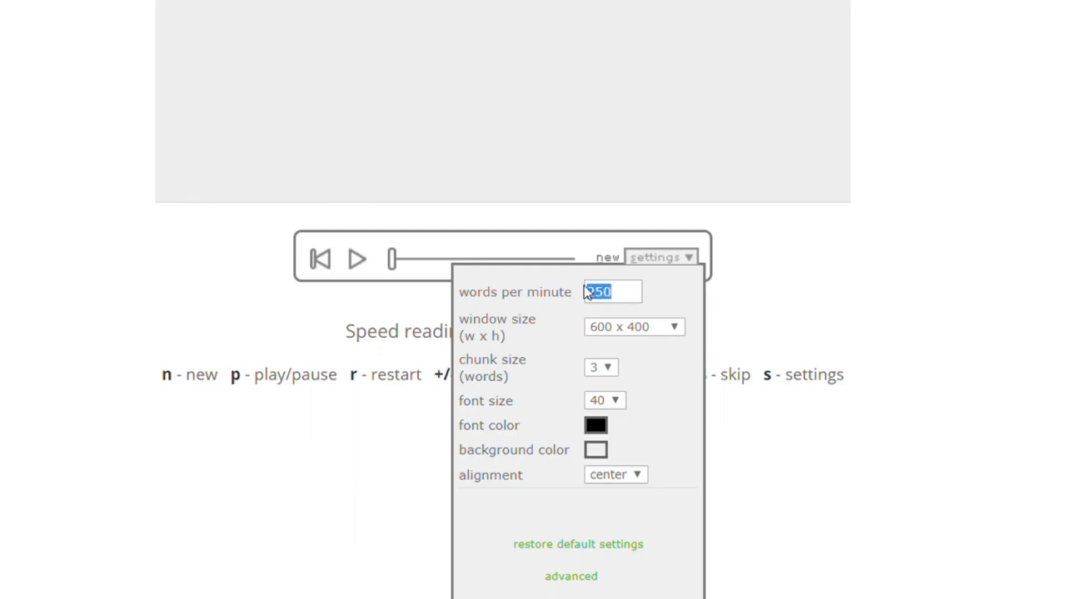
{"action": "left_click", "coordinate": [611, 292]}
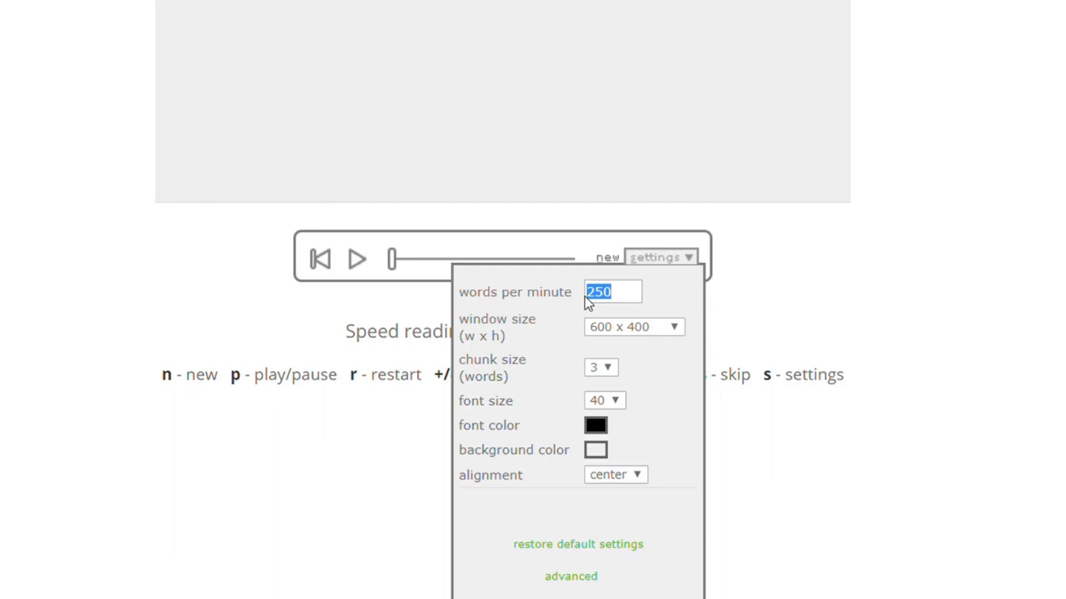
{"action": "left_click", "coordinate": [612, 291]}
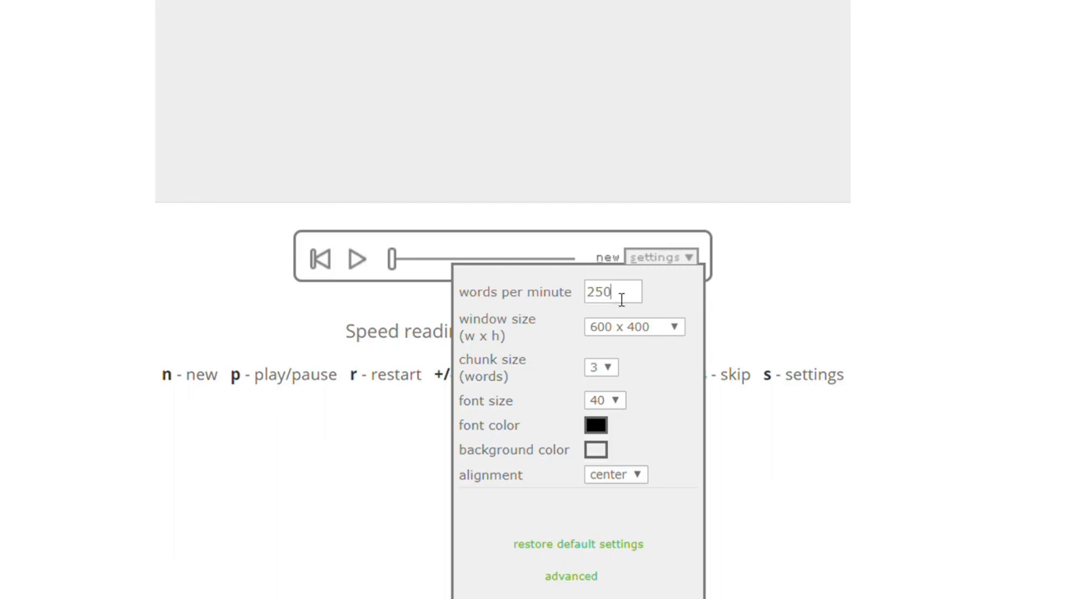
{"action": "triple_click", "coordinate": [612, 292]}
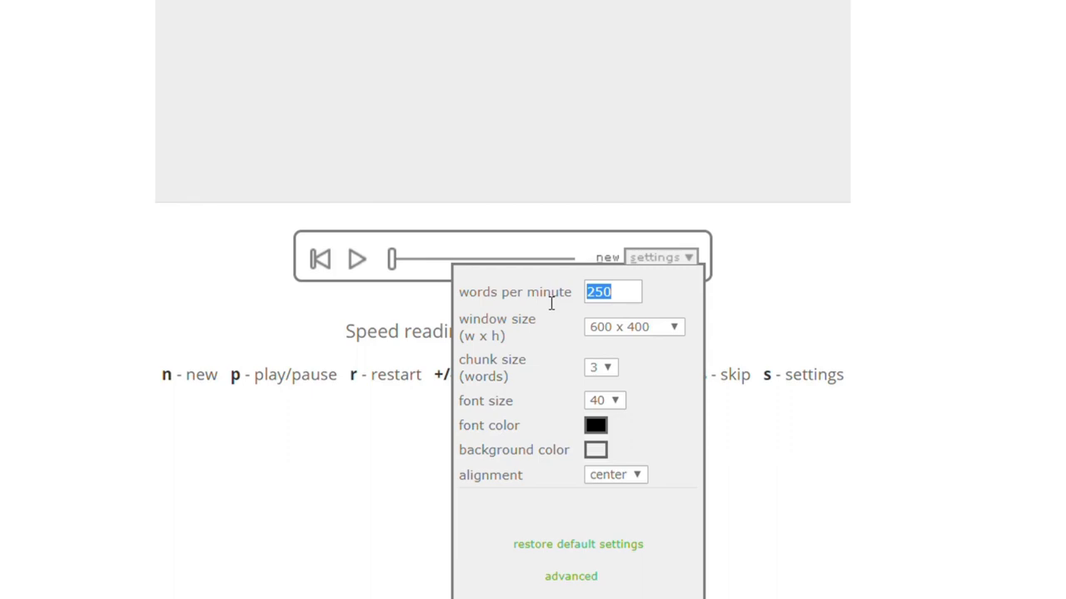
{"action": "type", "text": "500"}
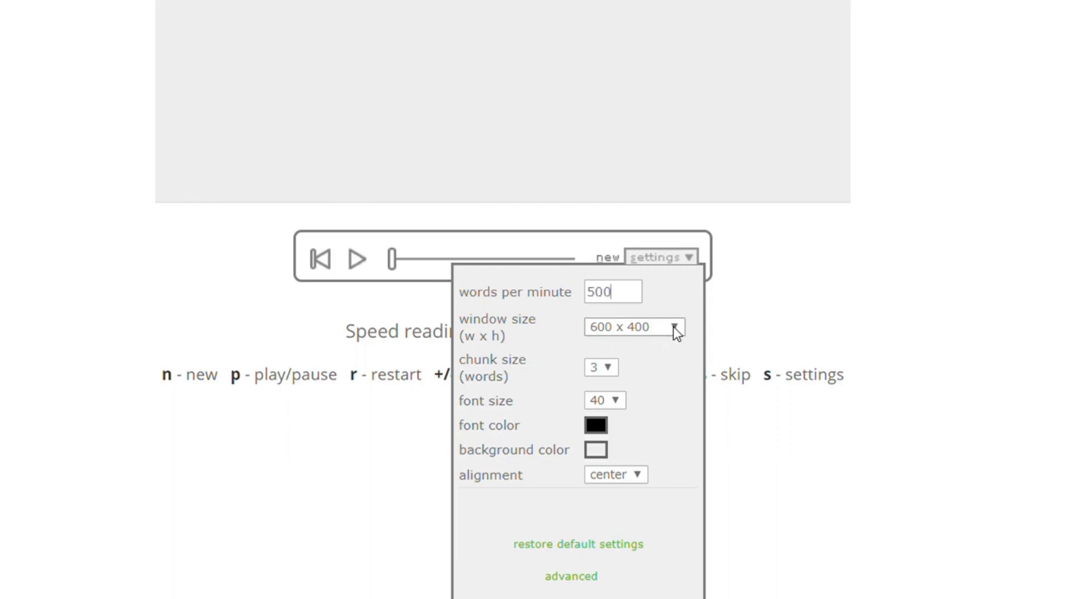
{"action": "mouse_move", "coordinate": [674, 345]}
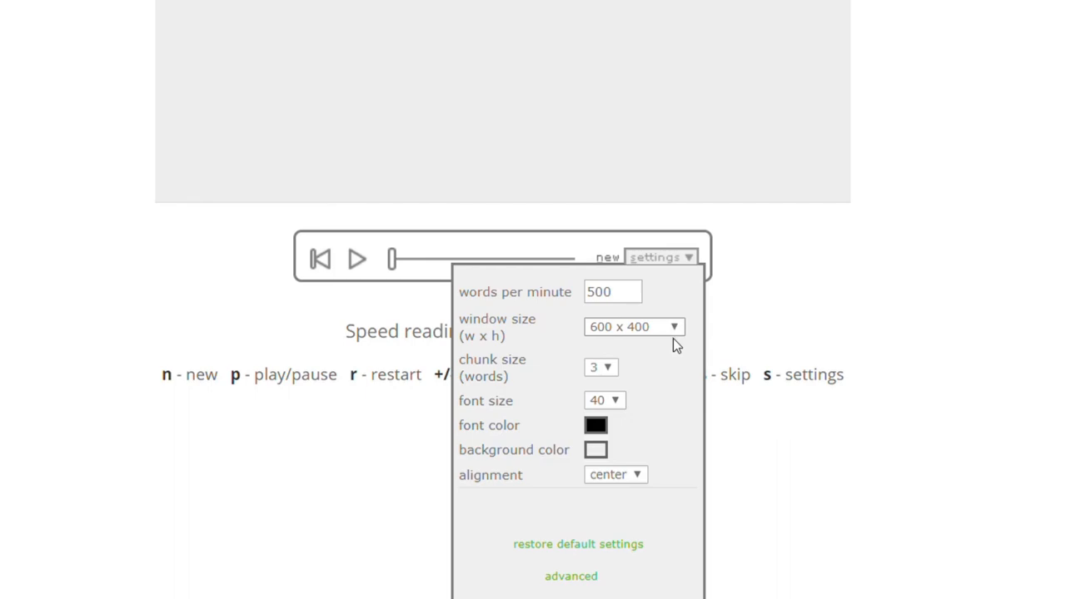
{"action": "mouse_move", "coordinate": [673, 350]}
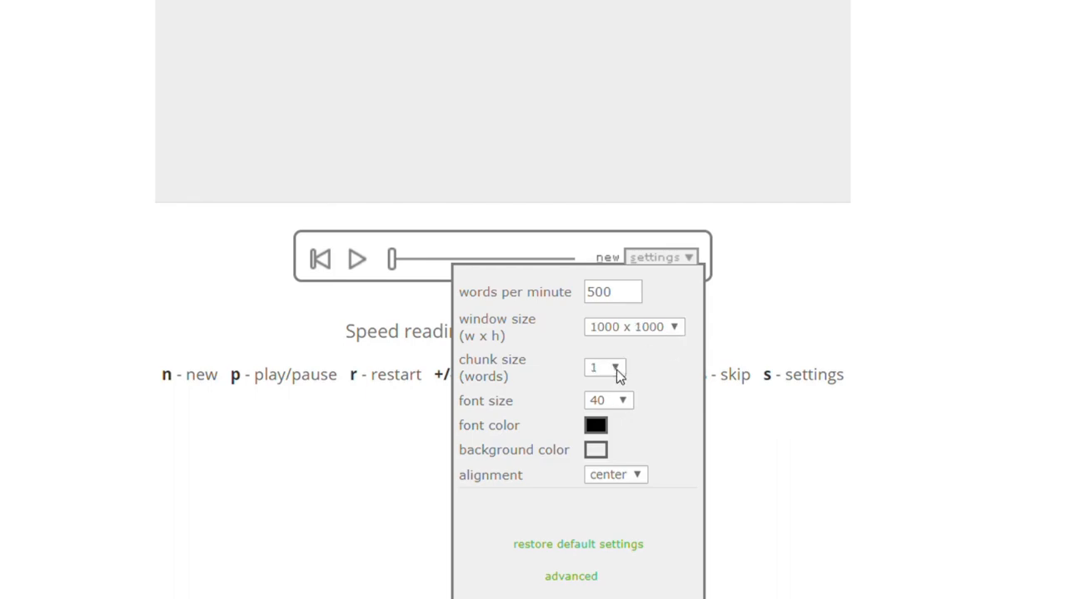
{"action": "mouse_move", "coordinate": [616, 391]}
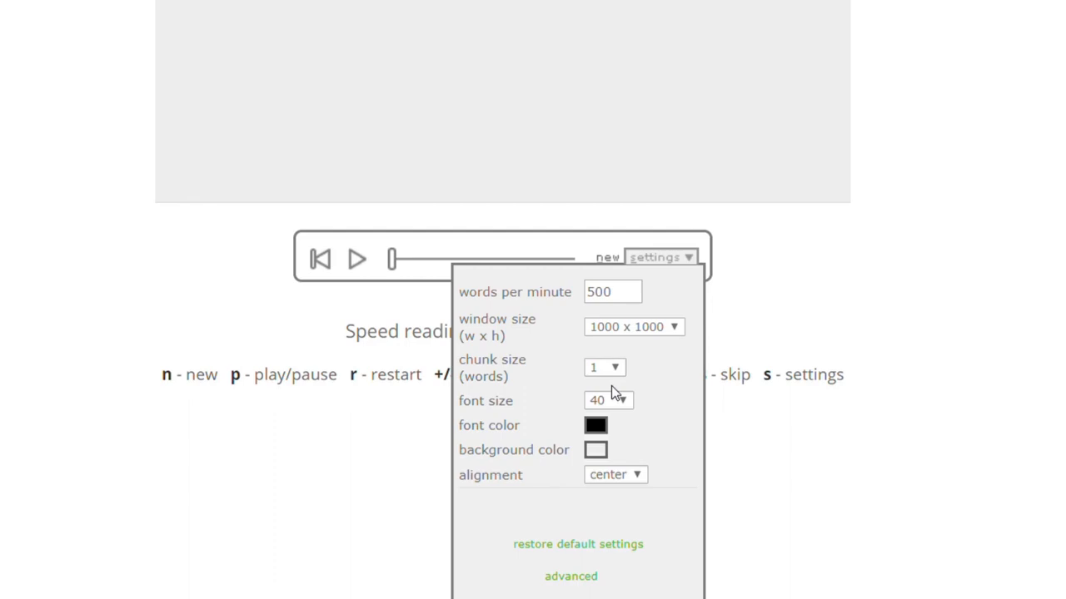
{"action": "mouse_move", "coordinate": [623, 439]}
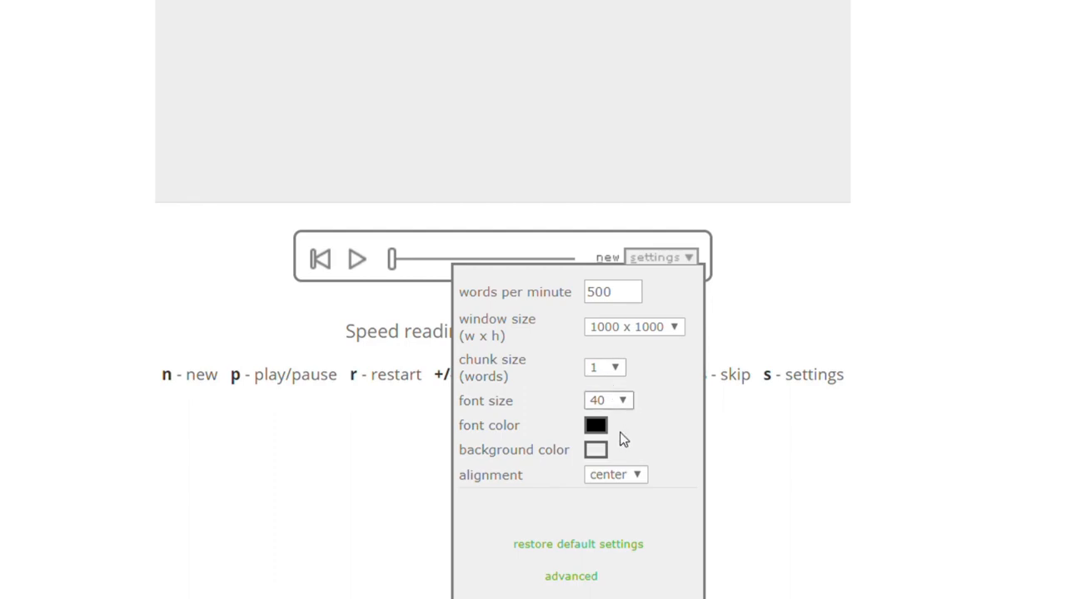
{"action": "left_click", "coordinate": [595, 426]}
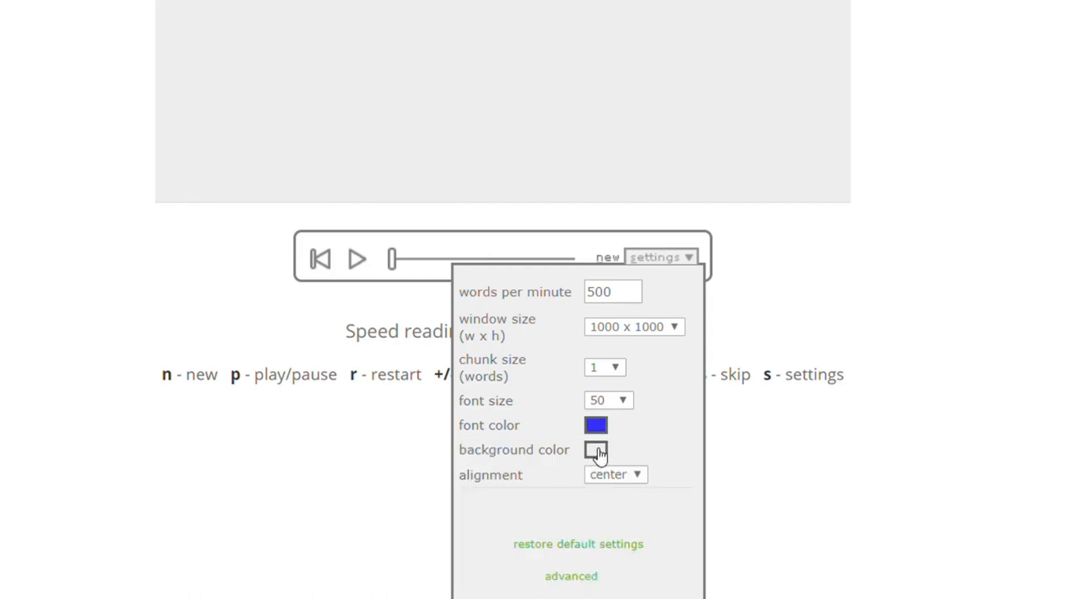
{"action": "left_click", "coordinate": [596, 450]}
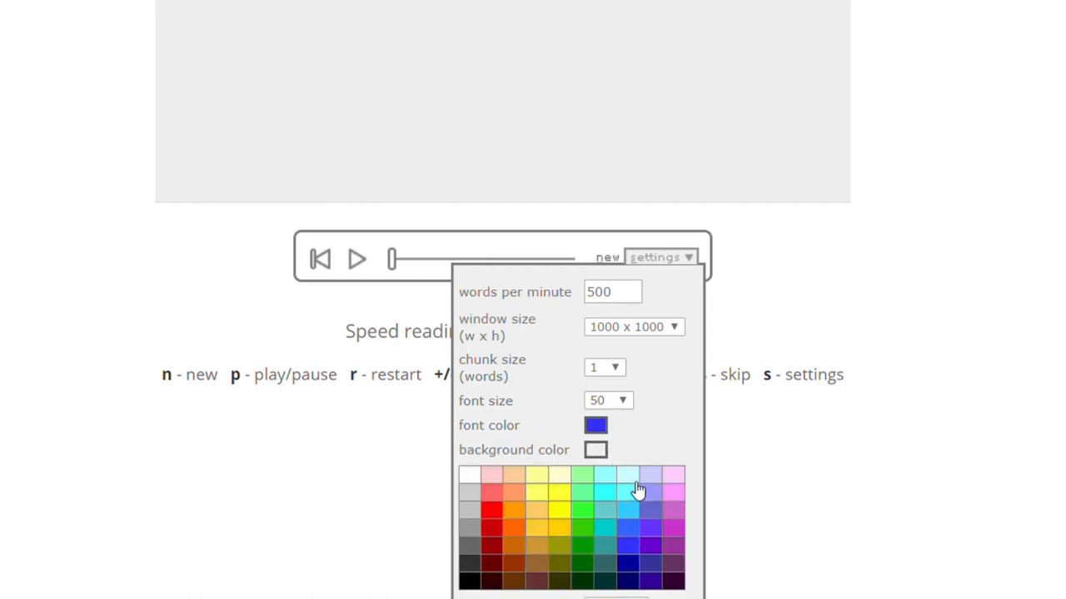
{"action": "left_click", "coordinate": [637, 487]}
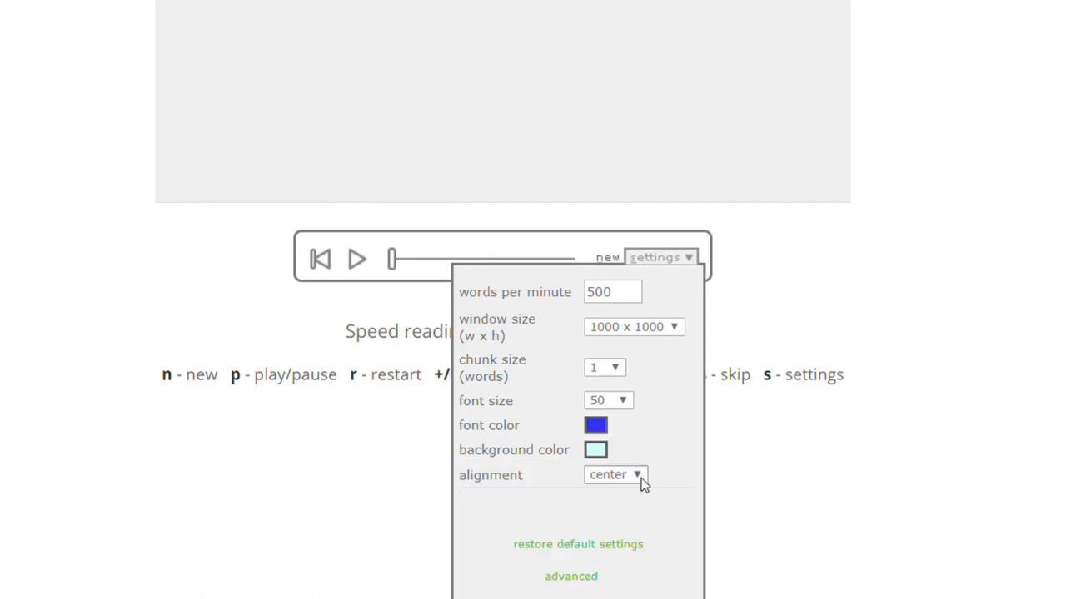
{"action": "mouse_move", "coordinate": [635, 527]}
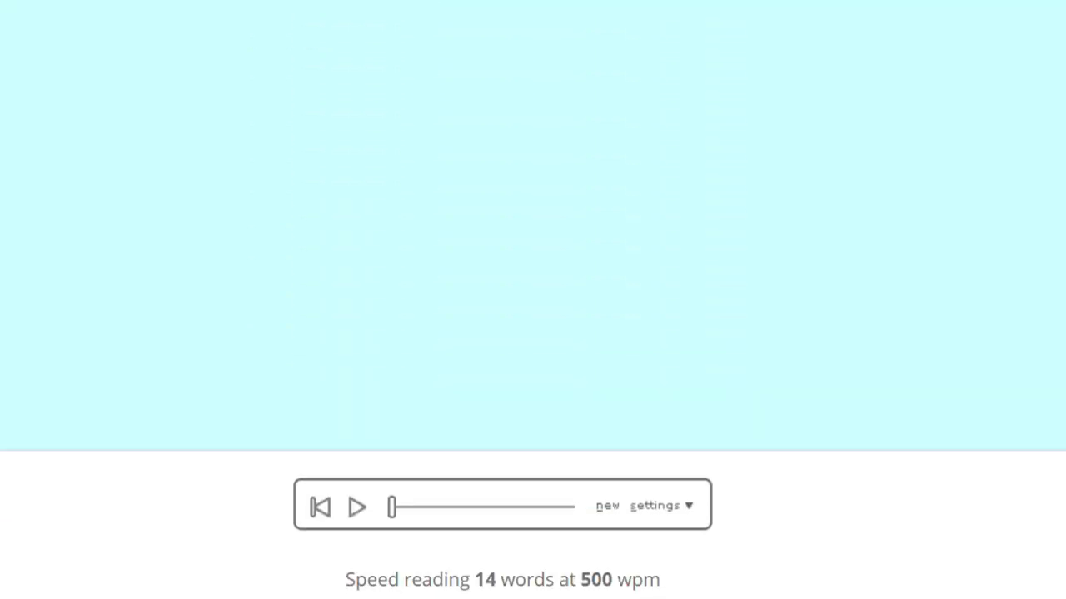
Preview the message, then set the reader to 200 wpm with an 800 x 600 window.
{"action": "left_click", "coordinate": [659, 505]}
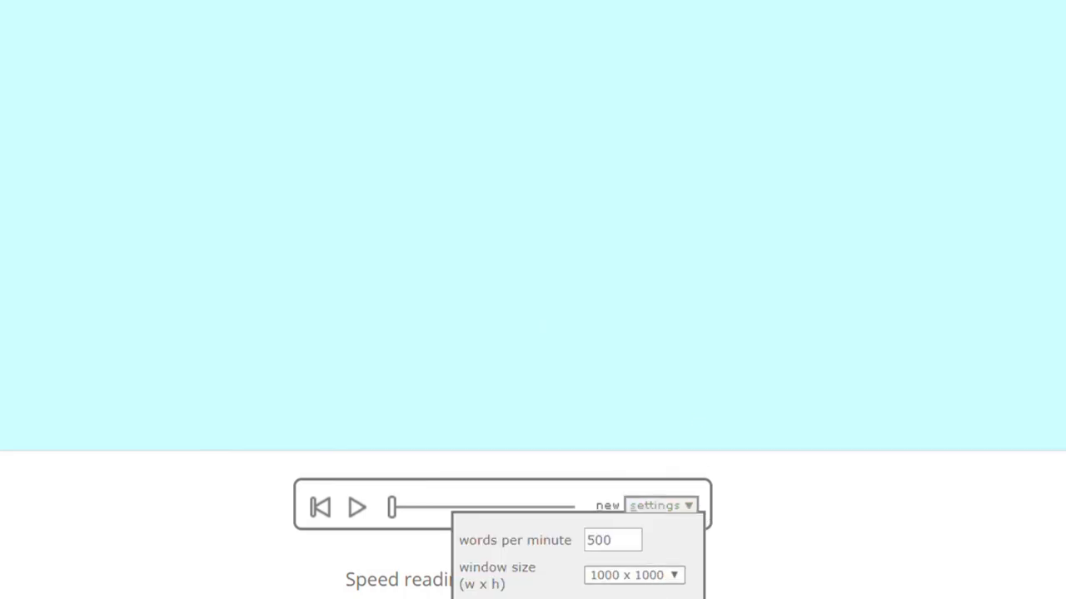
{"action": "left_click", "coordinate": [633, 576]}
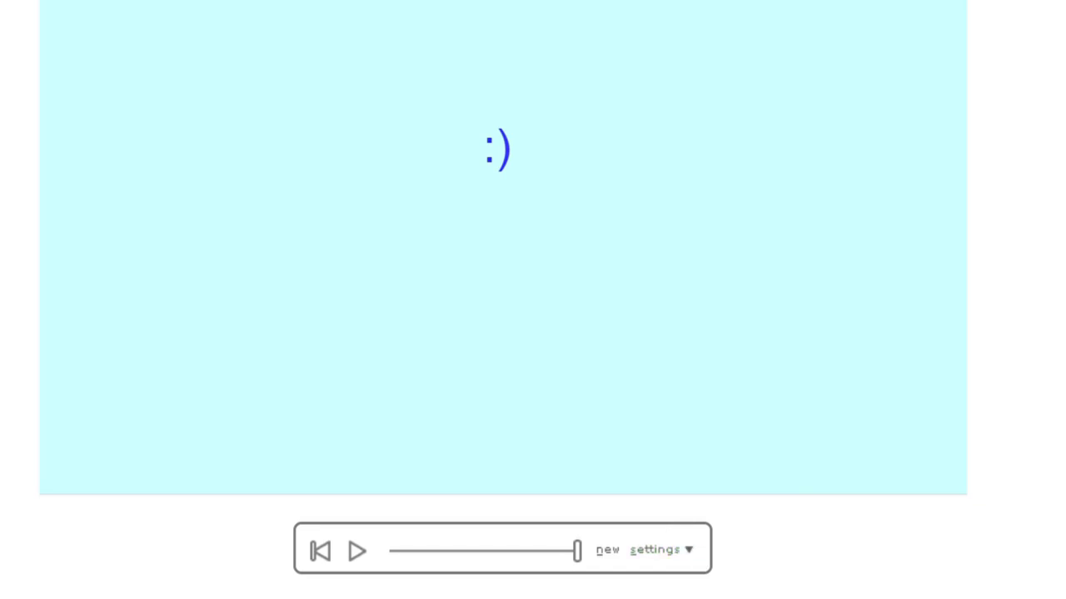
{"action": "left_click", "coordinate": [656, 550]}
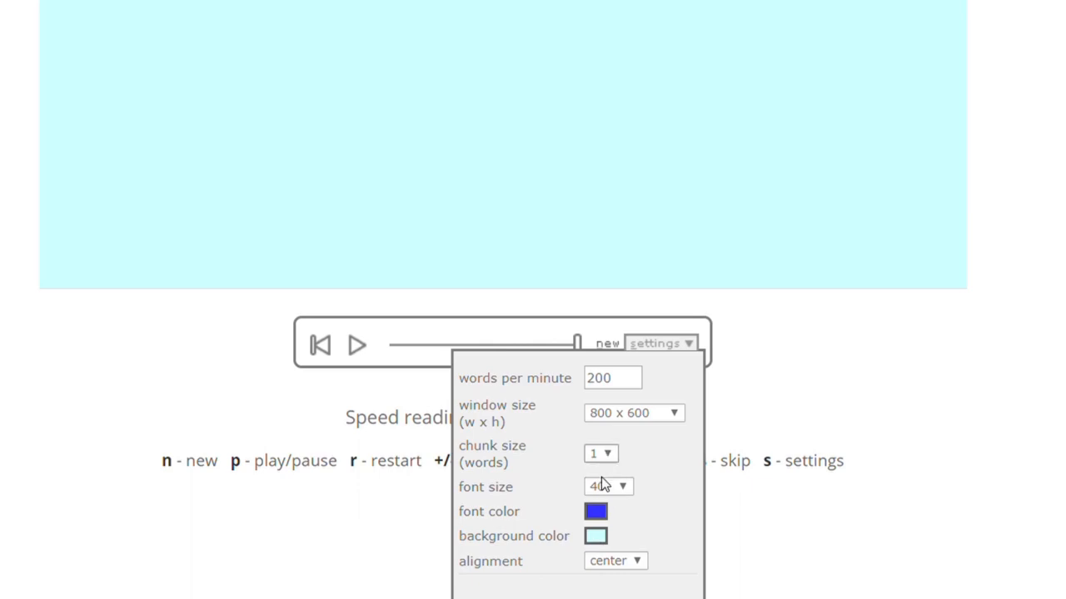
Replay the message at the new settings in two-word chunks, ending on 'twitter :)'.
{"action": "left_click", "coordinate": [600, 453]}
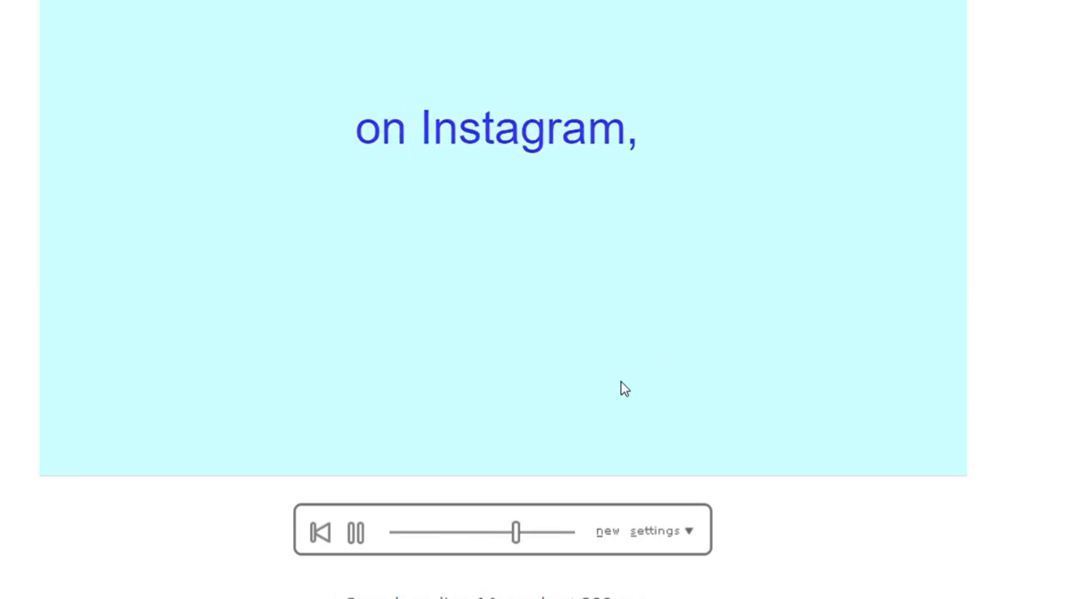
{"action": "left_click", "coordinate": [354, 533]}
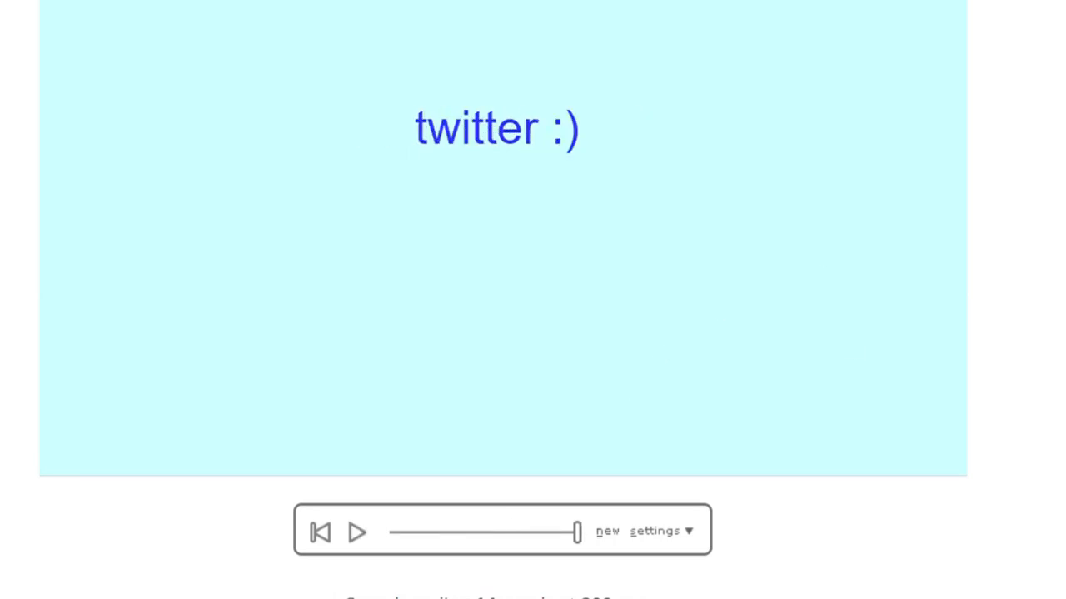
{"action": "scroll", "scroll_direction": "down", "scroll_amount": 3}
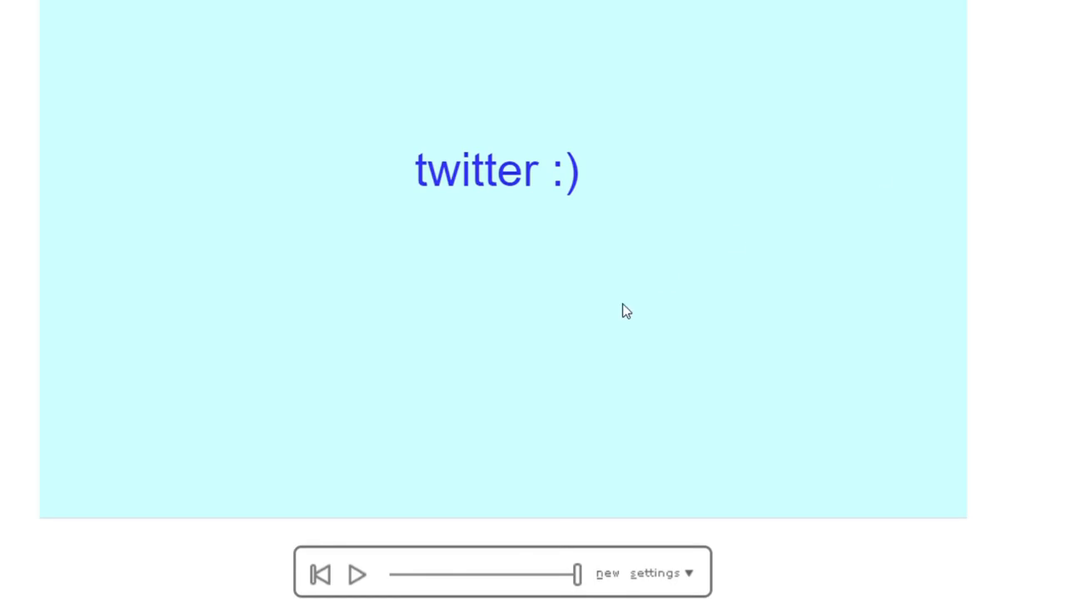
{"action": "mouse_move", "coordinate": [464, 211]}
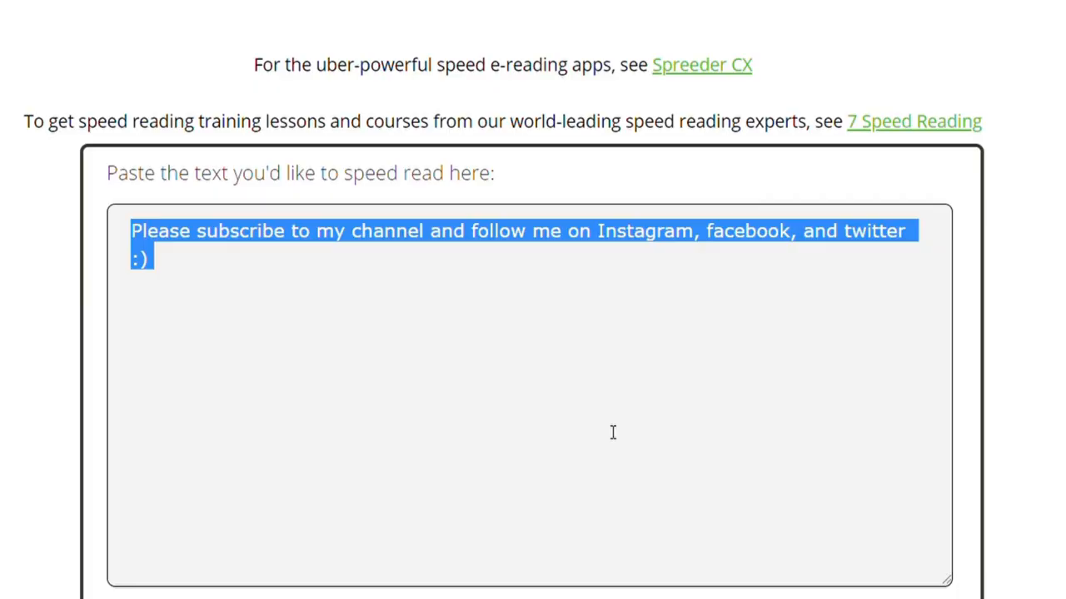
{"action": "mouse_move", "coordinate": [340, 239]}
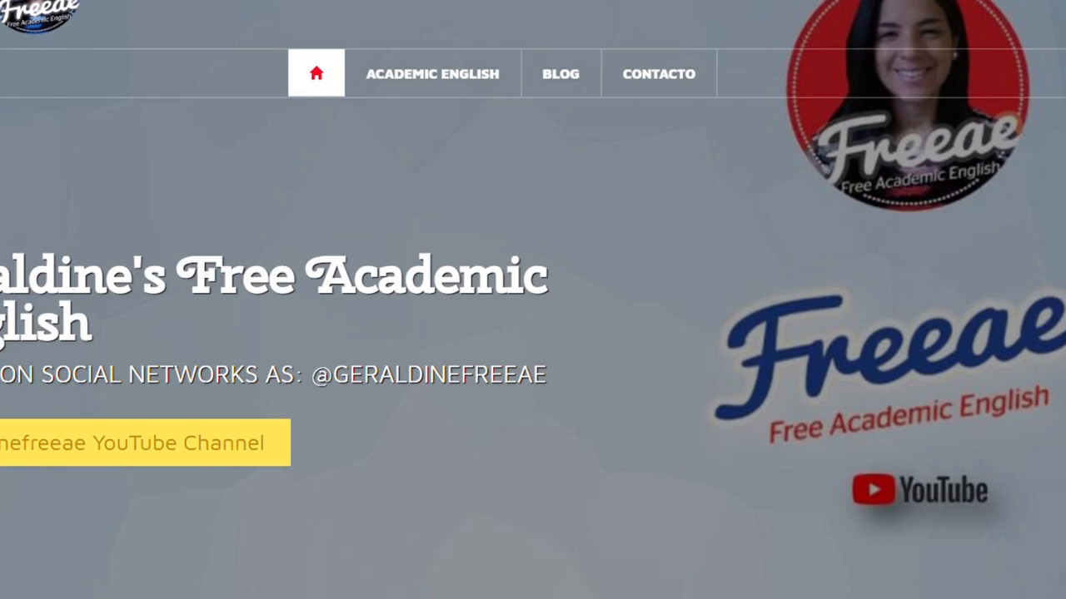
Scroll the Freeae Academic English homepage down to its Blog section.
{"action": "scroll", "scroll_direction": "down", "scroll_amount": 3}
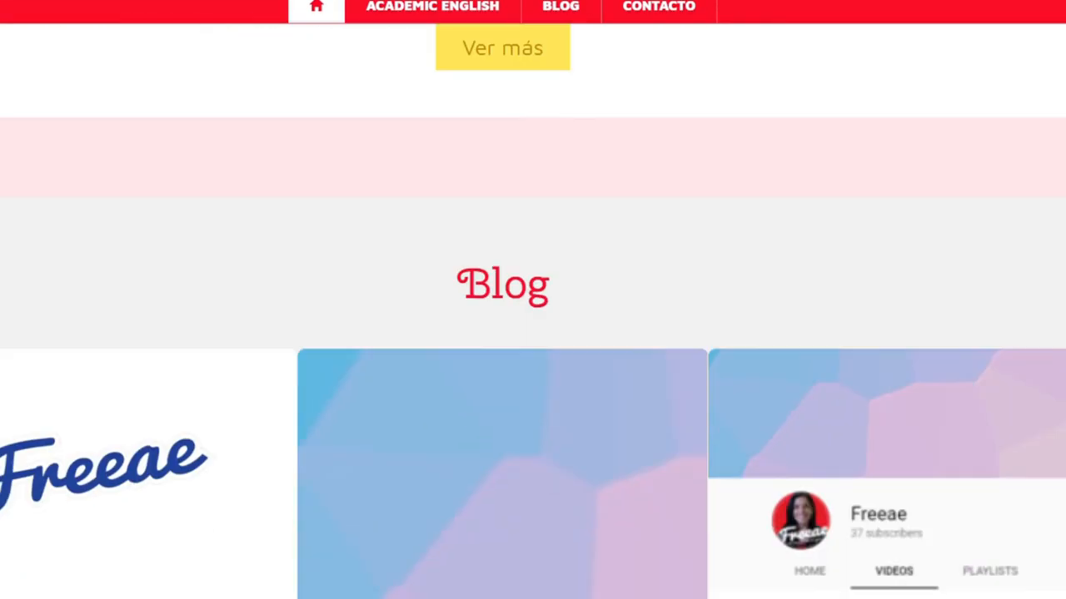
{"action": "scroll", "scroll_direction": "down", "scroll_amount": 3}
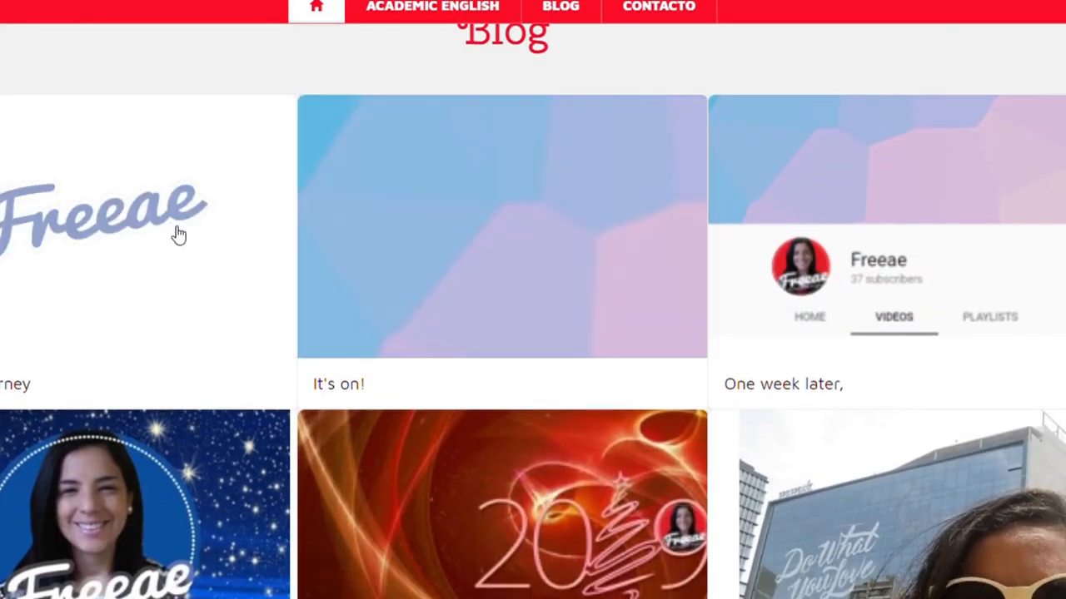
{"action": "mouse_move", "coordinate": [168, 242]}
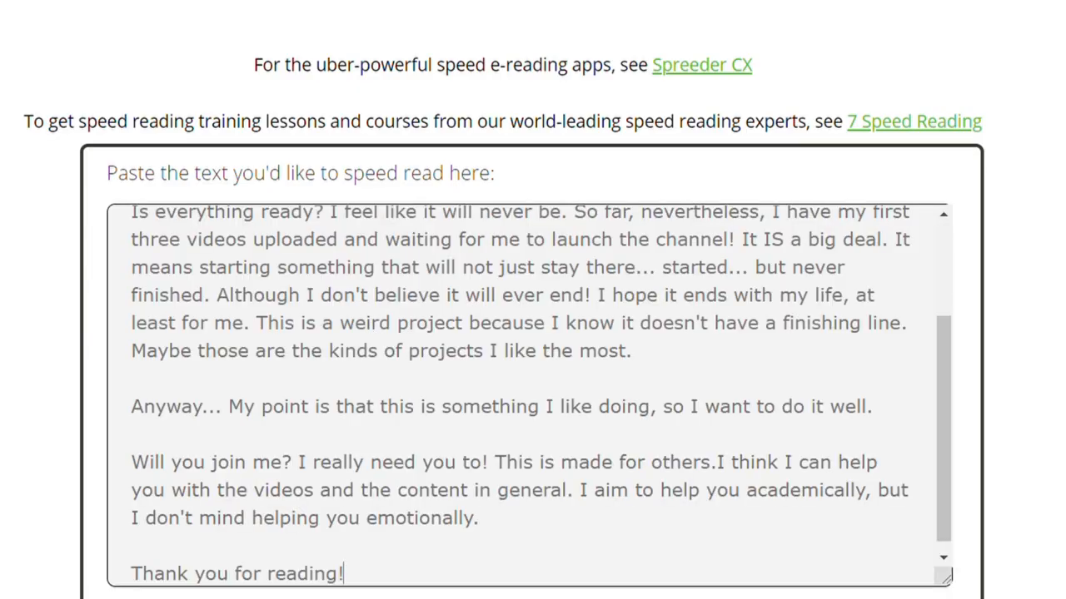
Load the pasted Freeae blog post into the reader, opening on 'My first'.
{"action": "scroll", "scroll_direction": "down", "scroll_amount": 3}
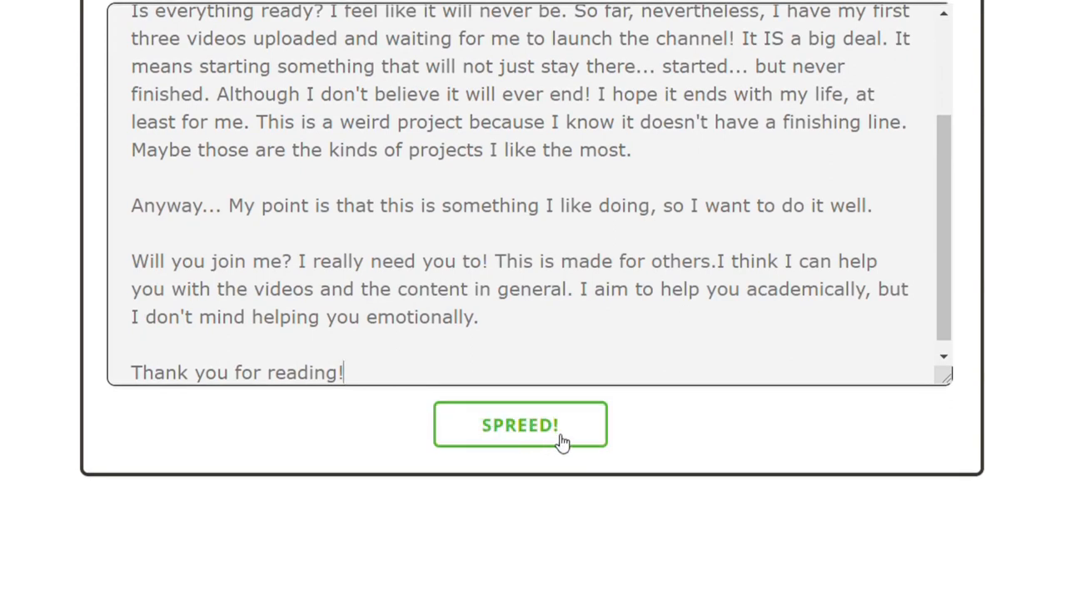
{"action": "left_click", "coordinate": [519, 426]}
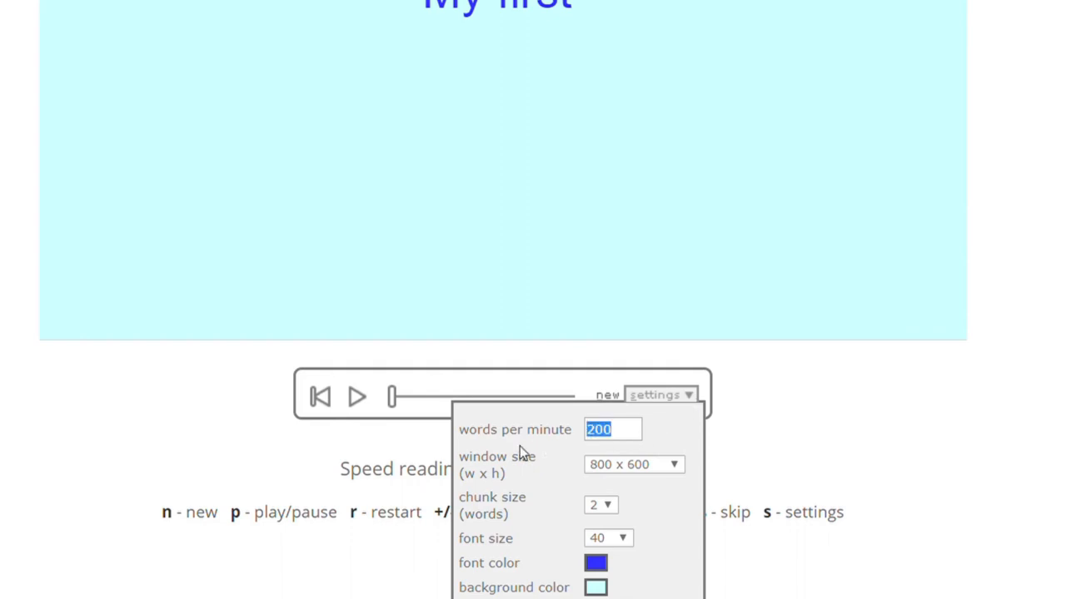
Set the reader to 150 wpm, 3-word chunks, magenta font and pink background.
{"action": "type", "text": "150"}
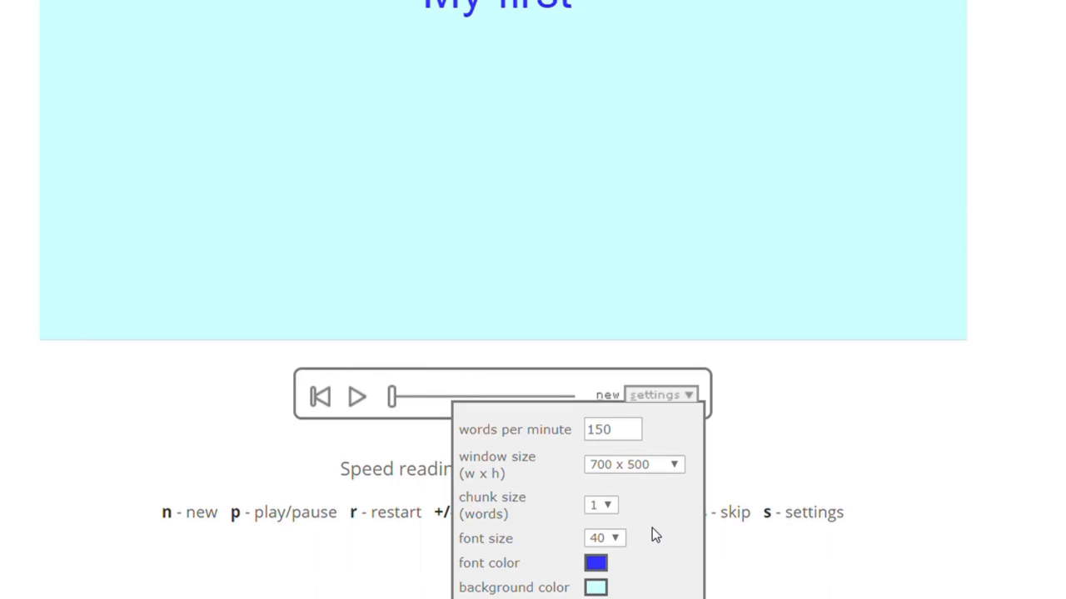
{"action": "mouse_move", "coordinate": [610, 548]}
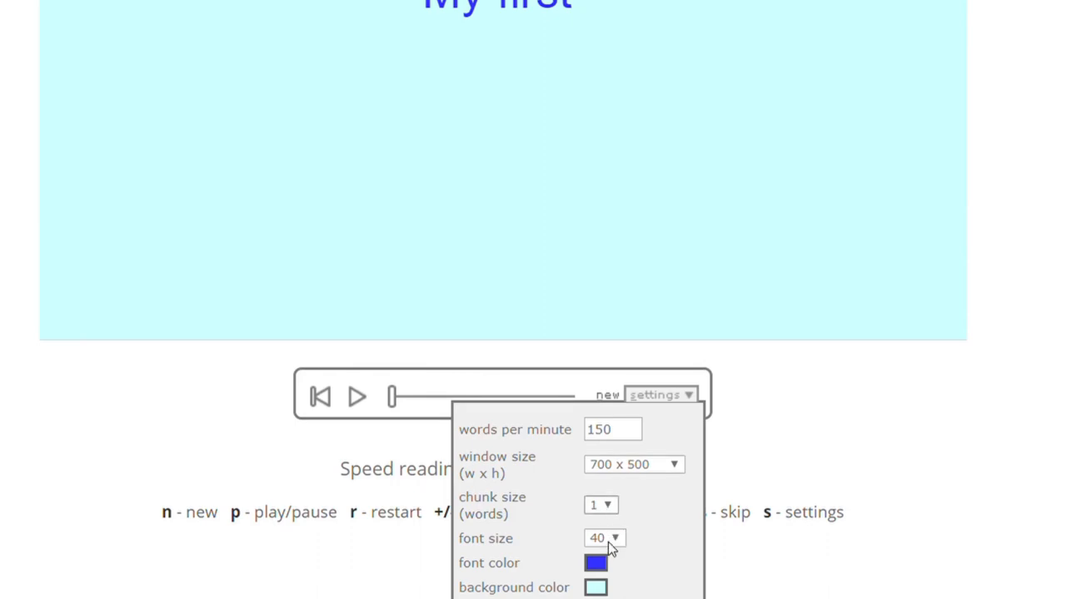
{"action": "left_click", "coordinate": [600, 505]}
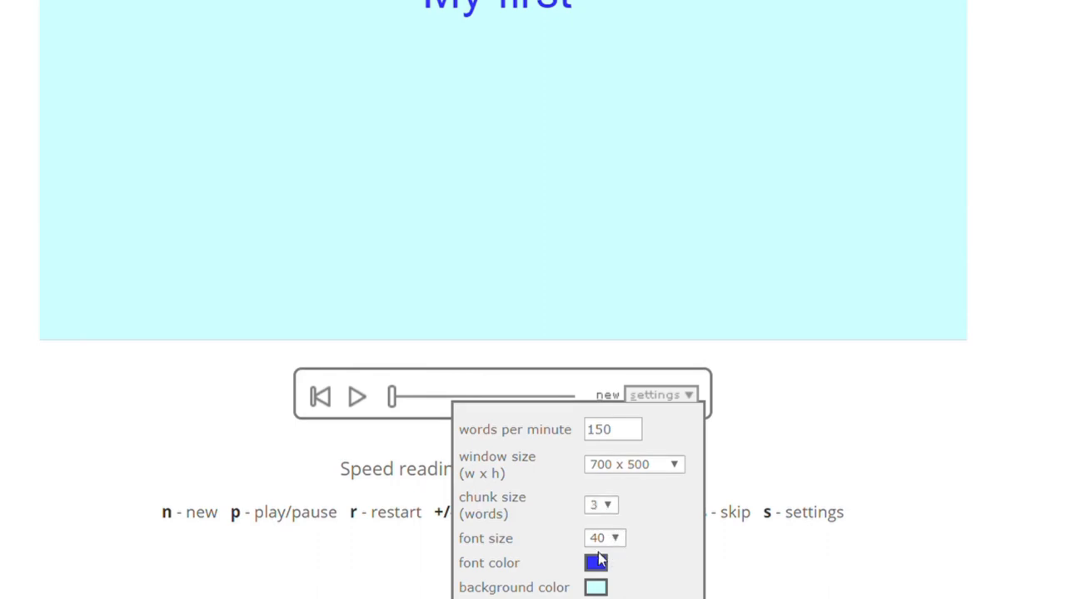
{"action": "left_click", "coordinate": [594, 562]}
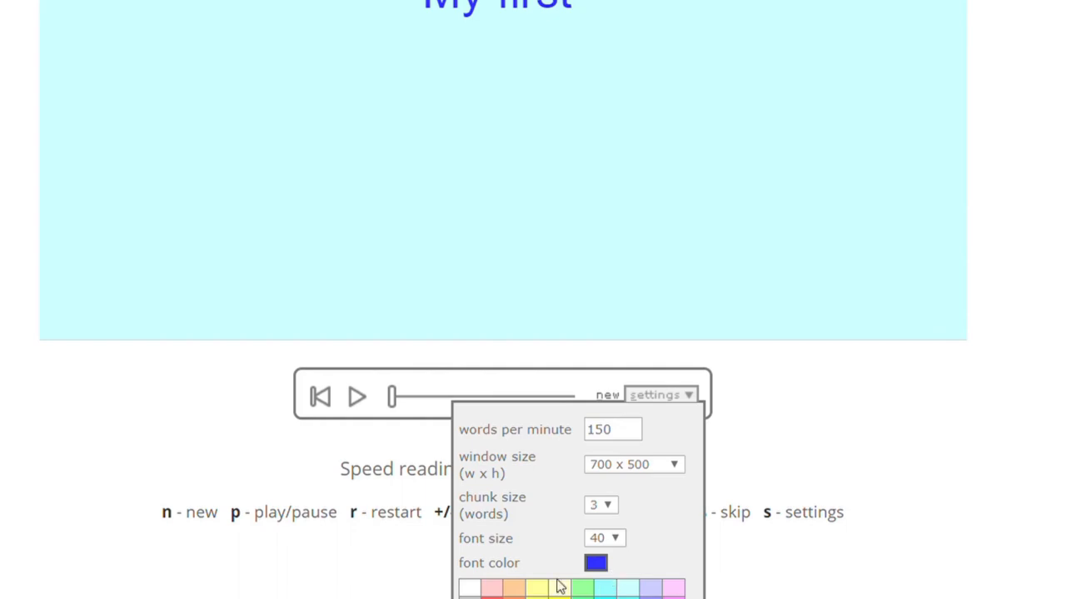
{"action": "mouse_move", "coordinate": [558, 586]}
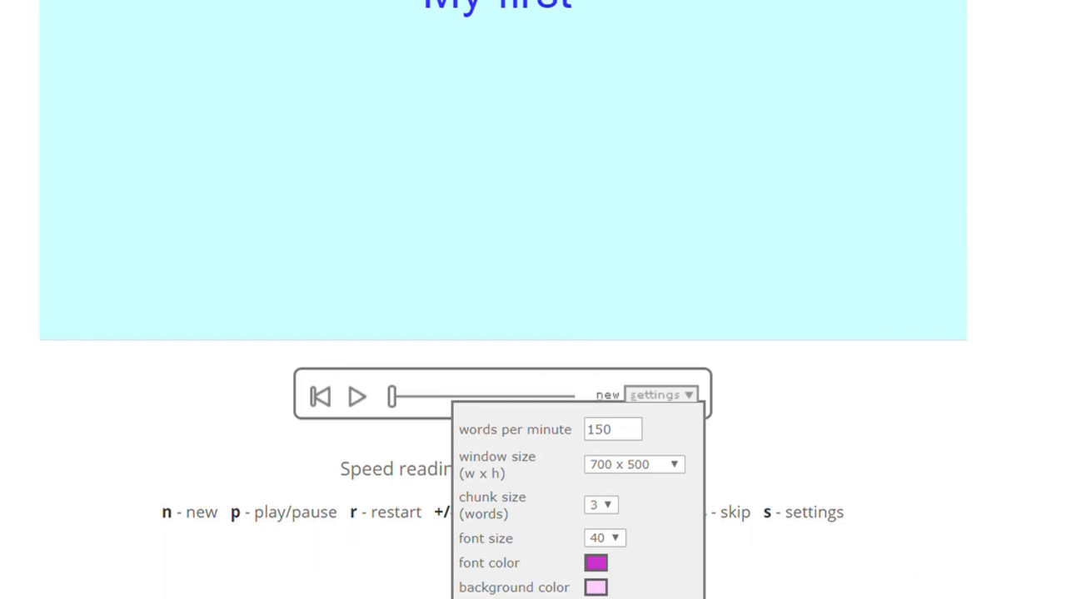
{"action": "scroll", "scroll_direction": "up", "scroll_amount": 3}
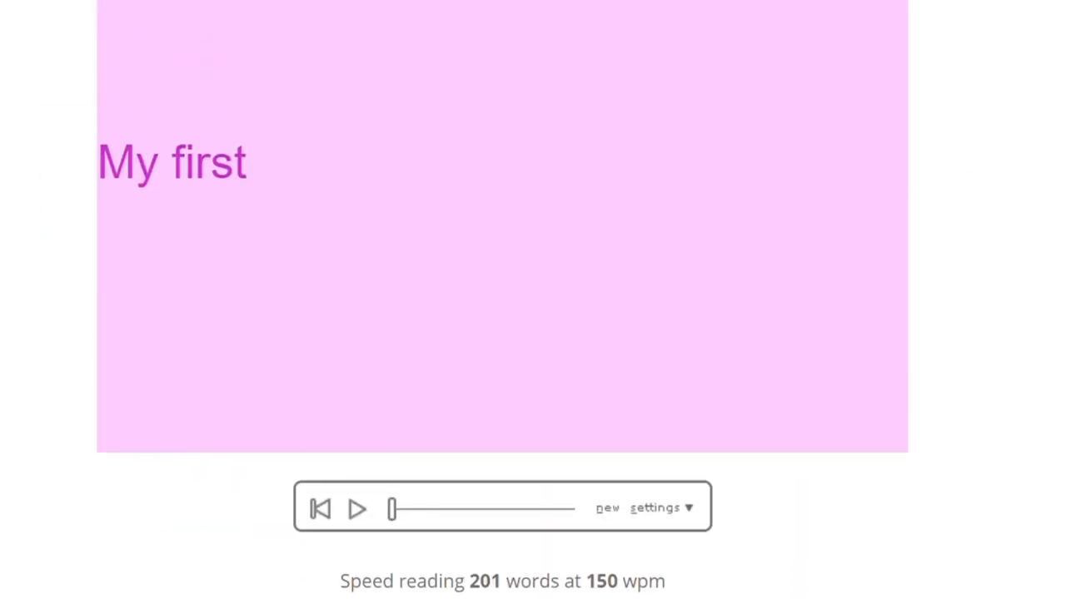
Play the 201-word blog post through to its final word, 'reading!'.
{"action": "left_click", "coordinate": [659, 508]}
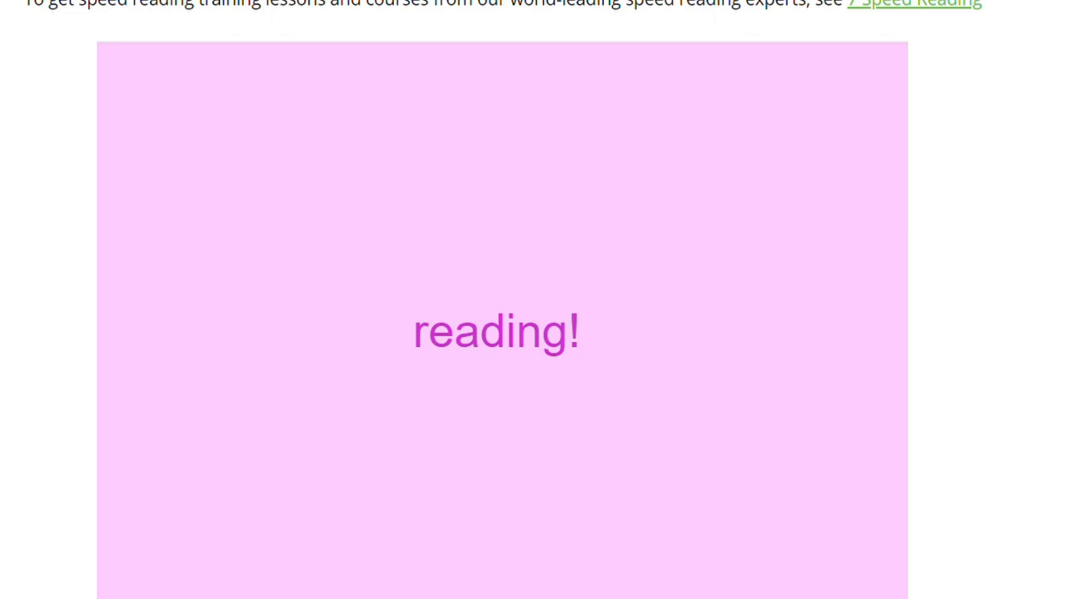
{"action": "mouse_move", "coordinate": [536, 465]}
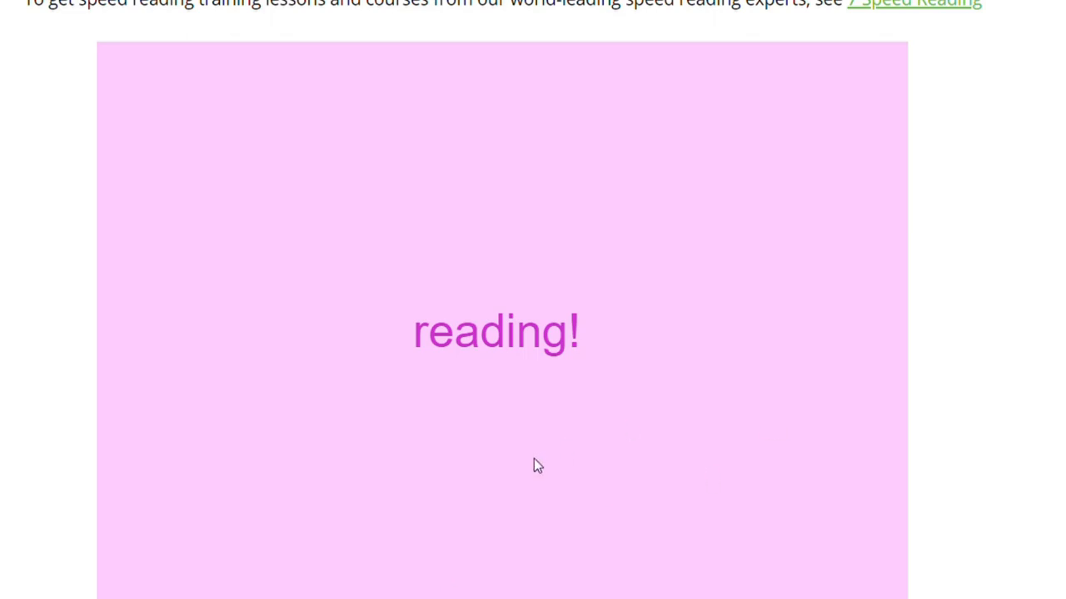